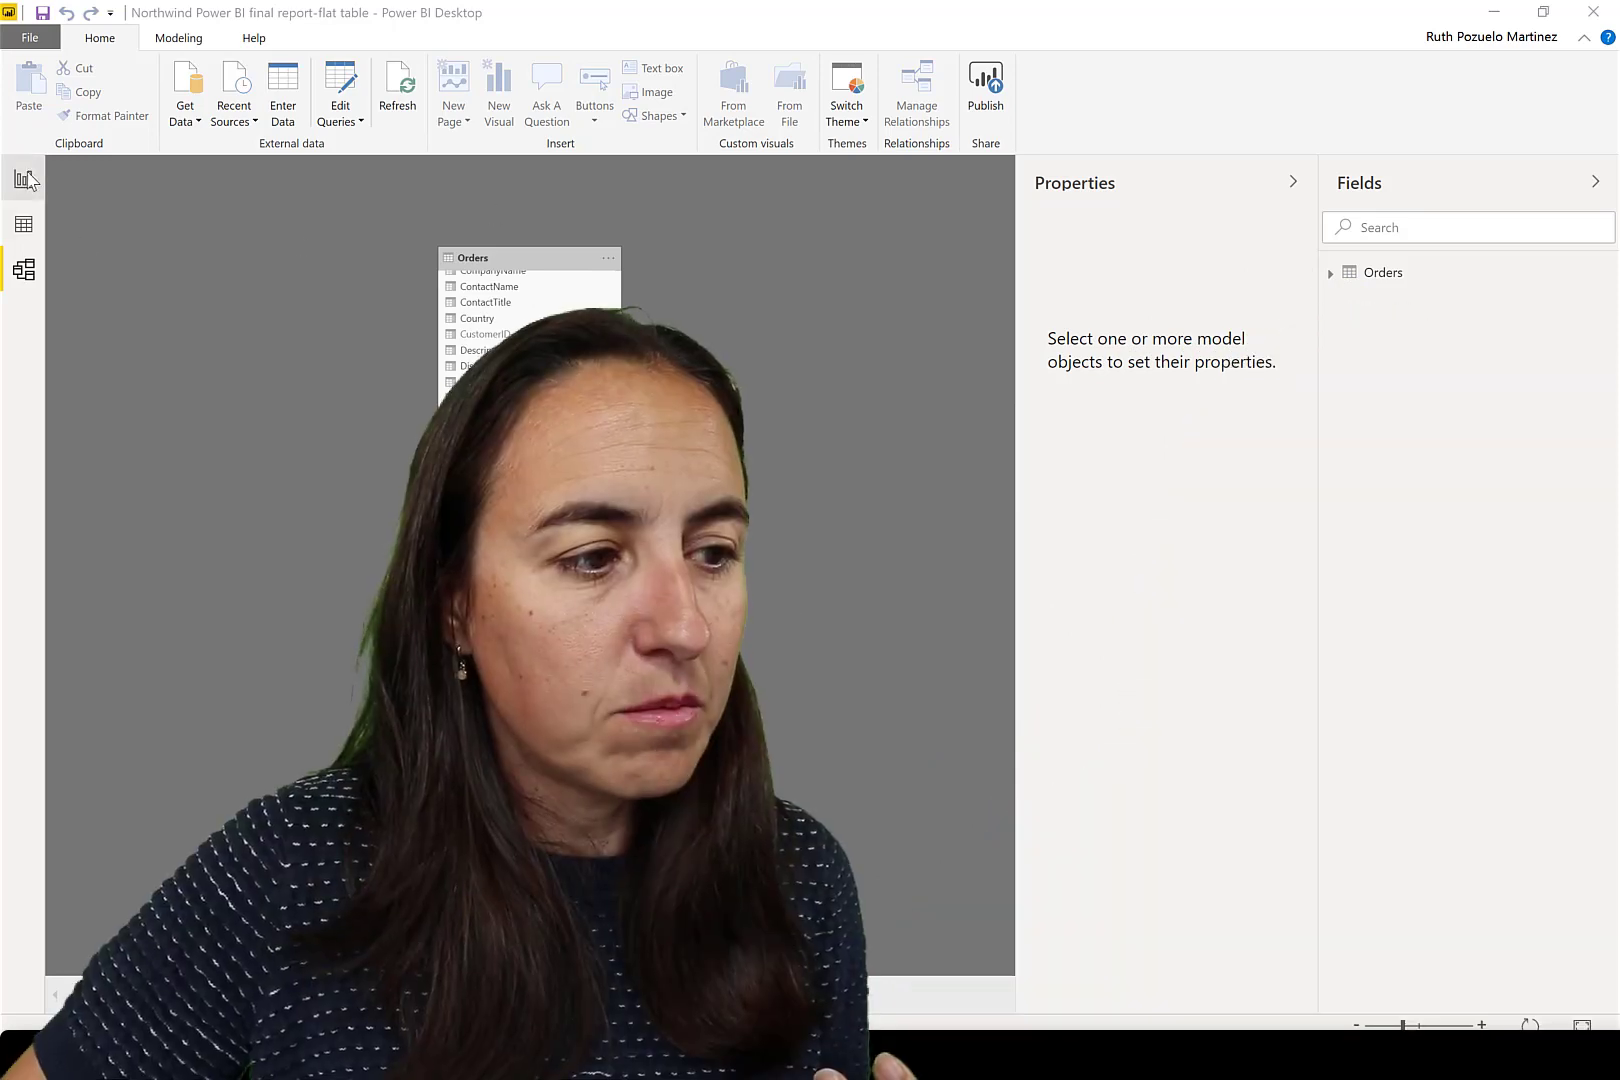
# Show the report page and scroll the Fields pane through the flat Orders table's columns.
pyautogui.click(24, 178)
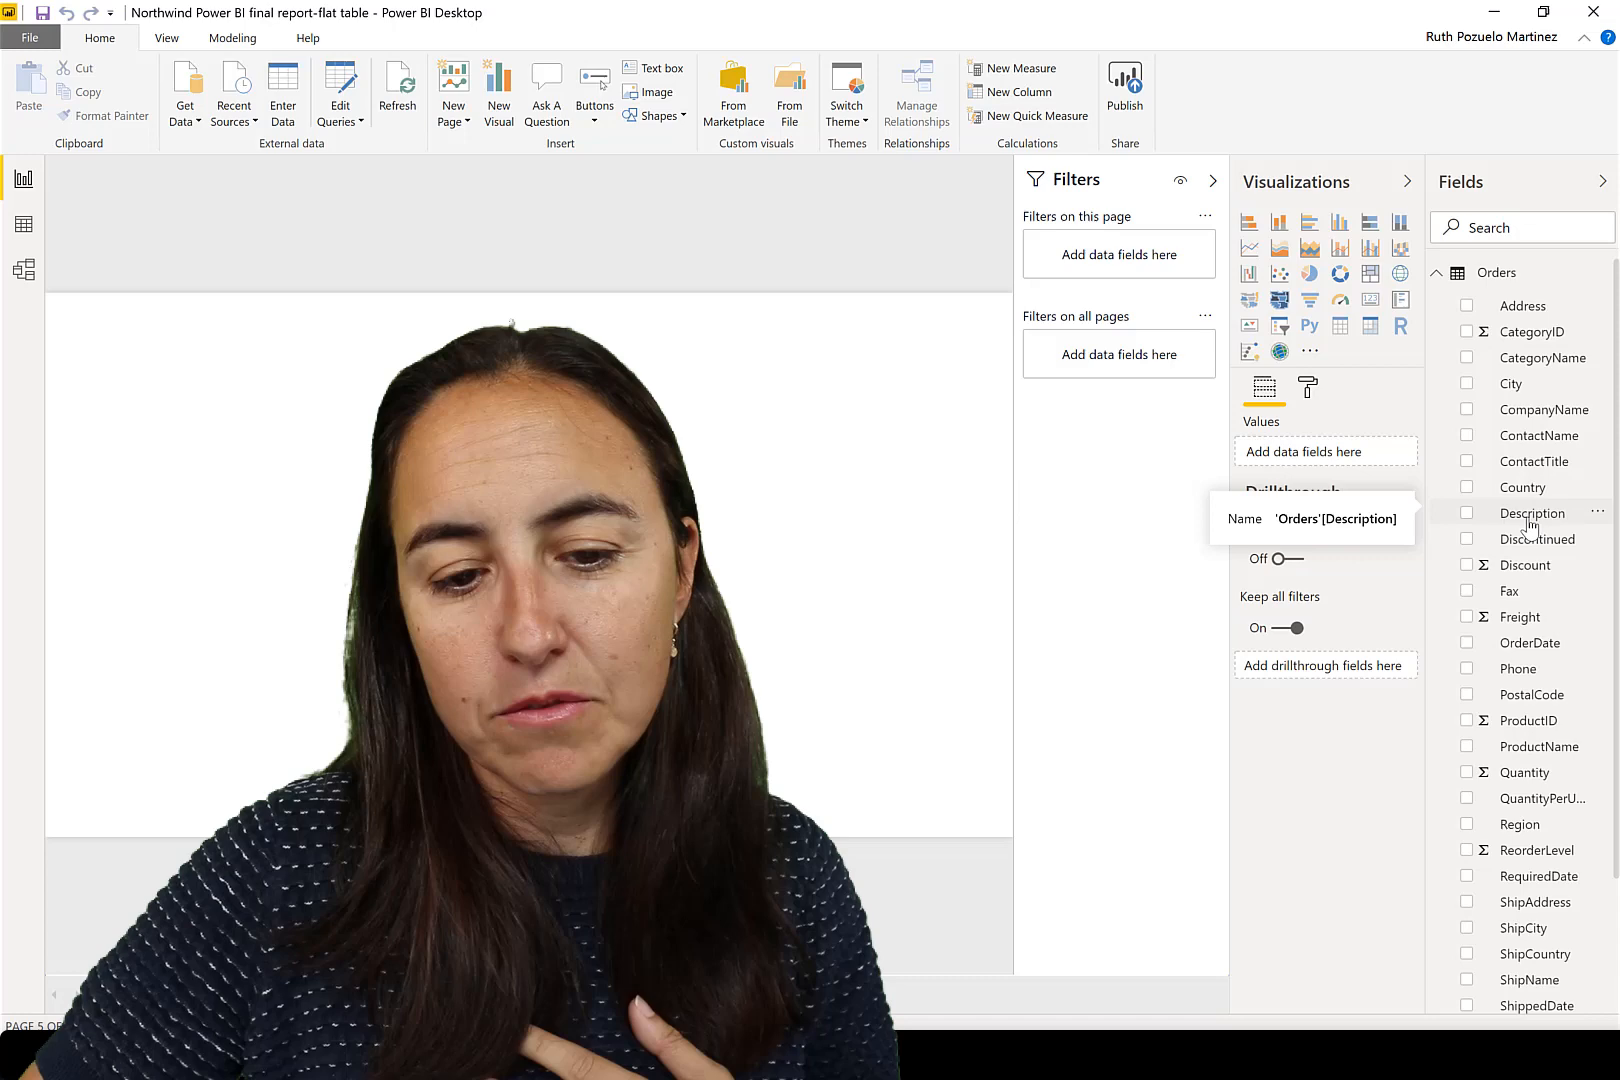
pyautogui.scroll(-3)
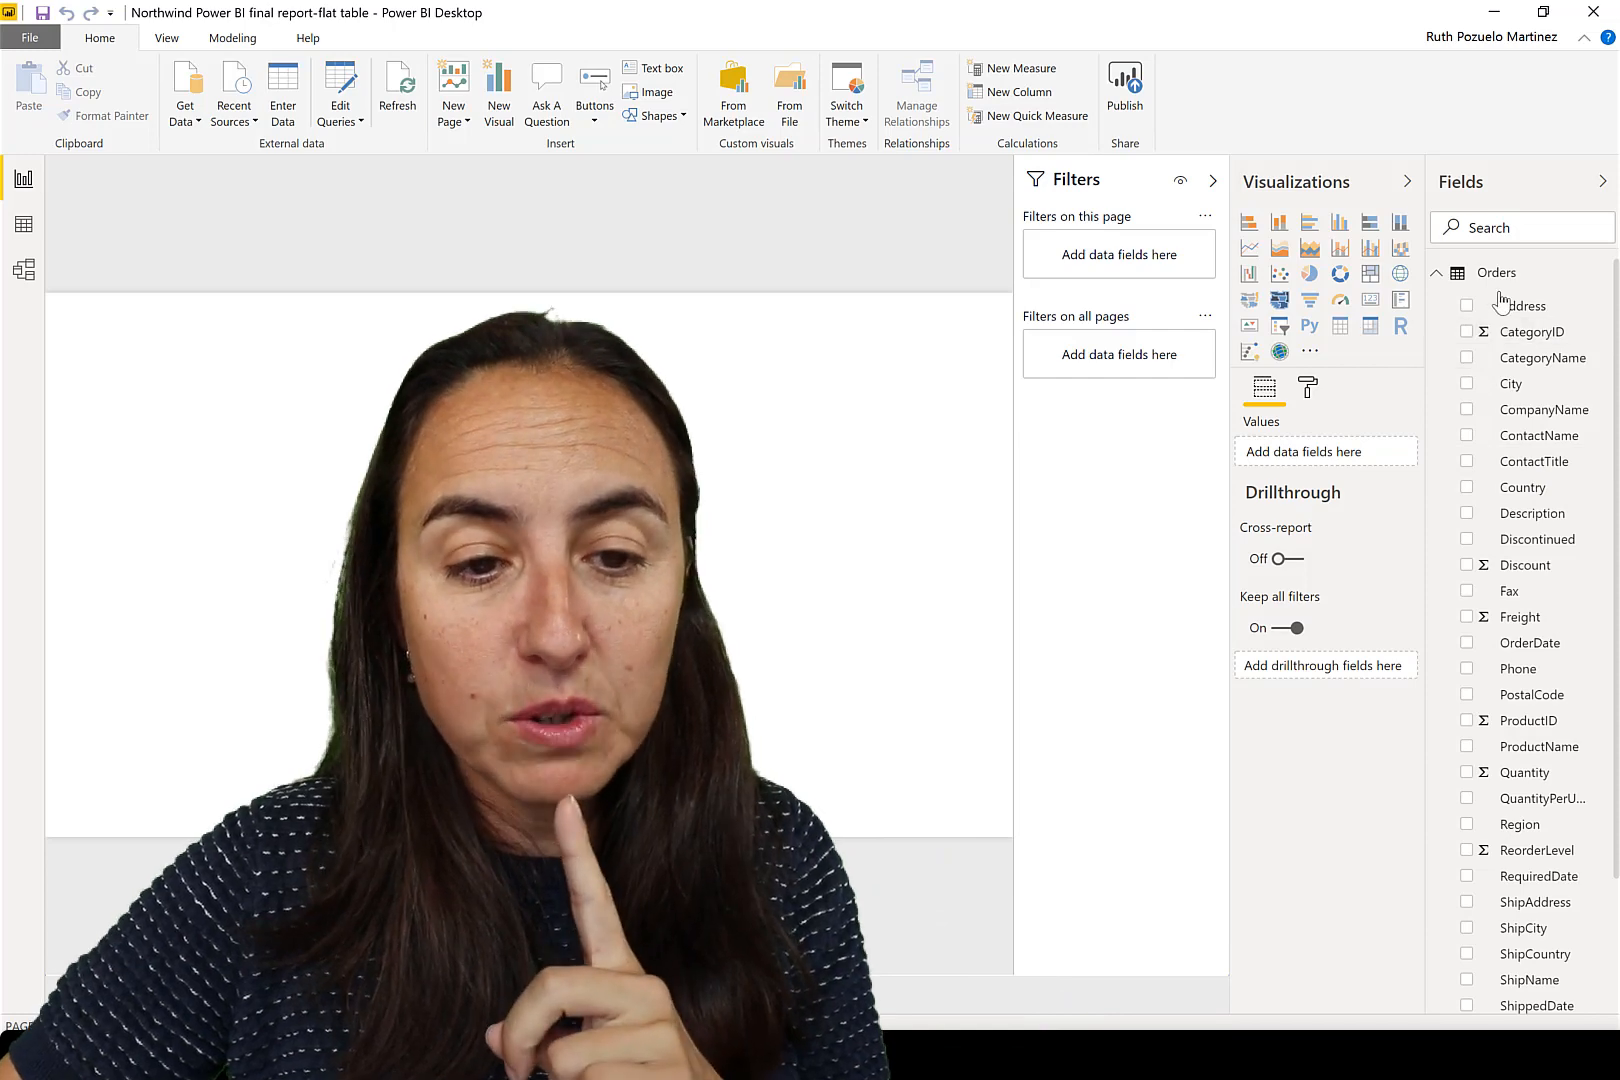
# Bring up the ODATA star-schema file's report page with the product matrix and Products fields.
pyautogui.click(22, 270)
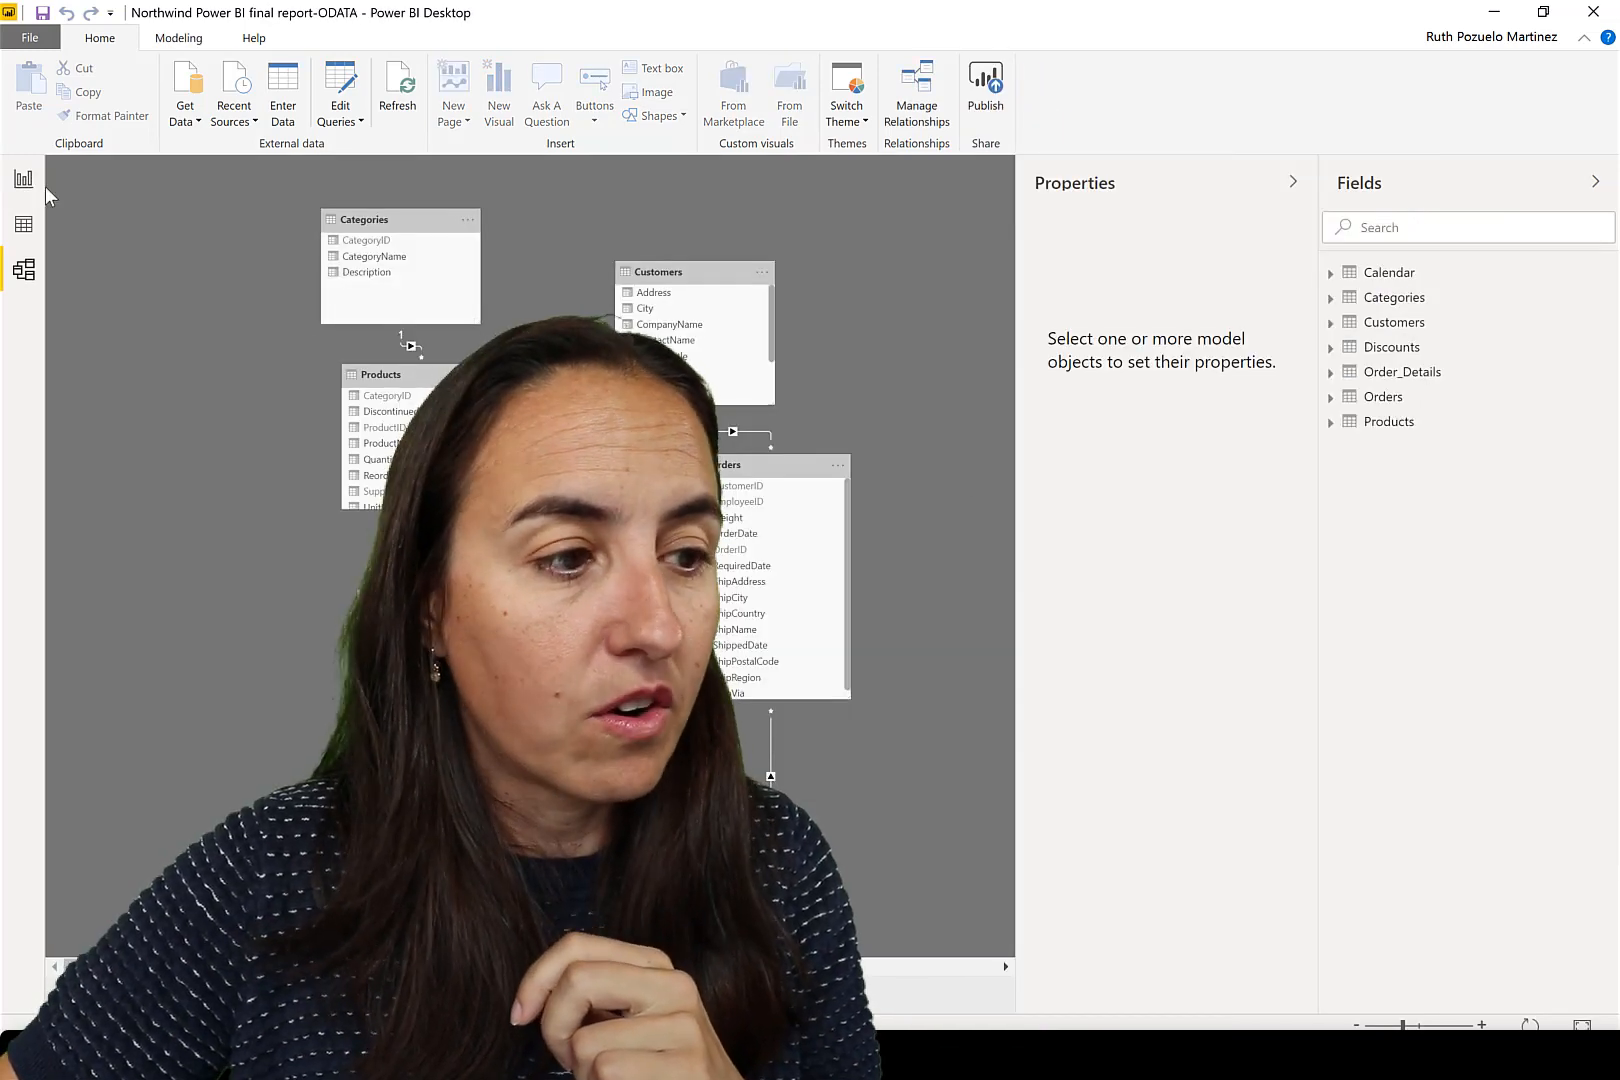
pyautogui.click(22, 178)
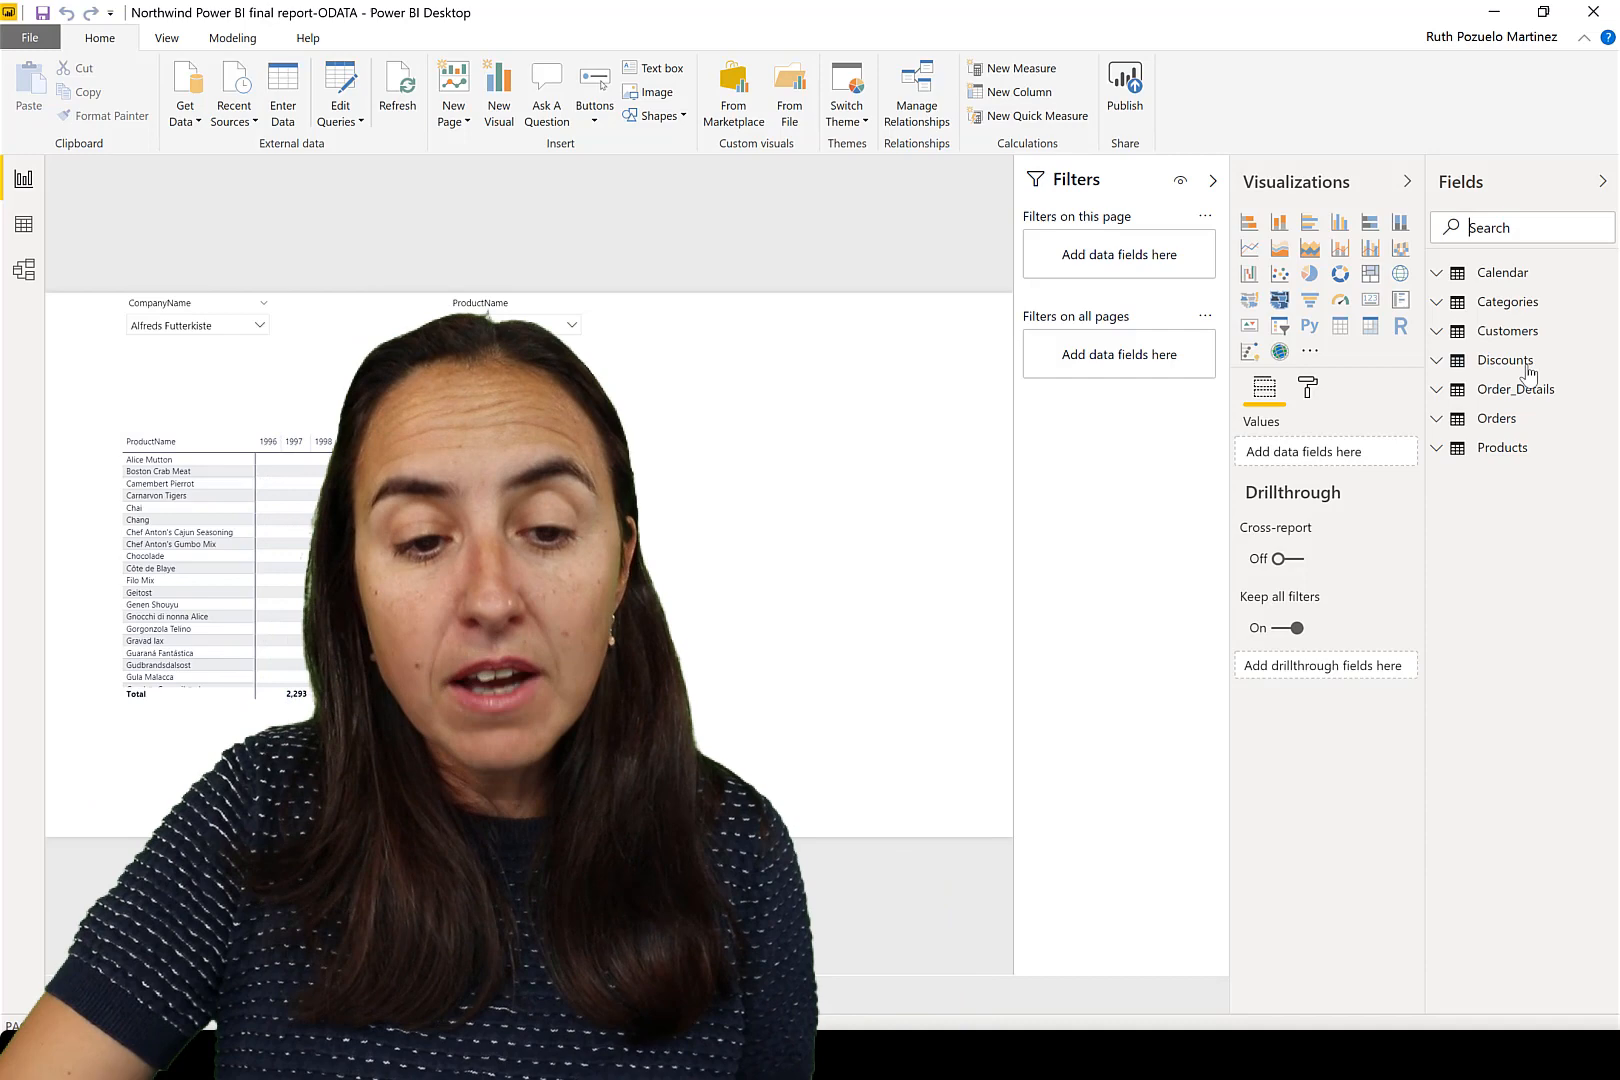
pyautogui.click(1438, 448)
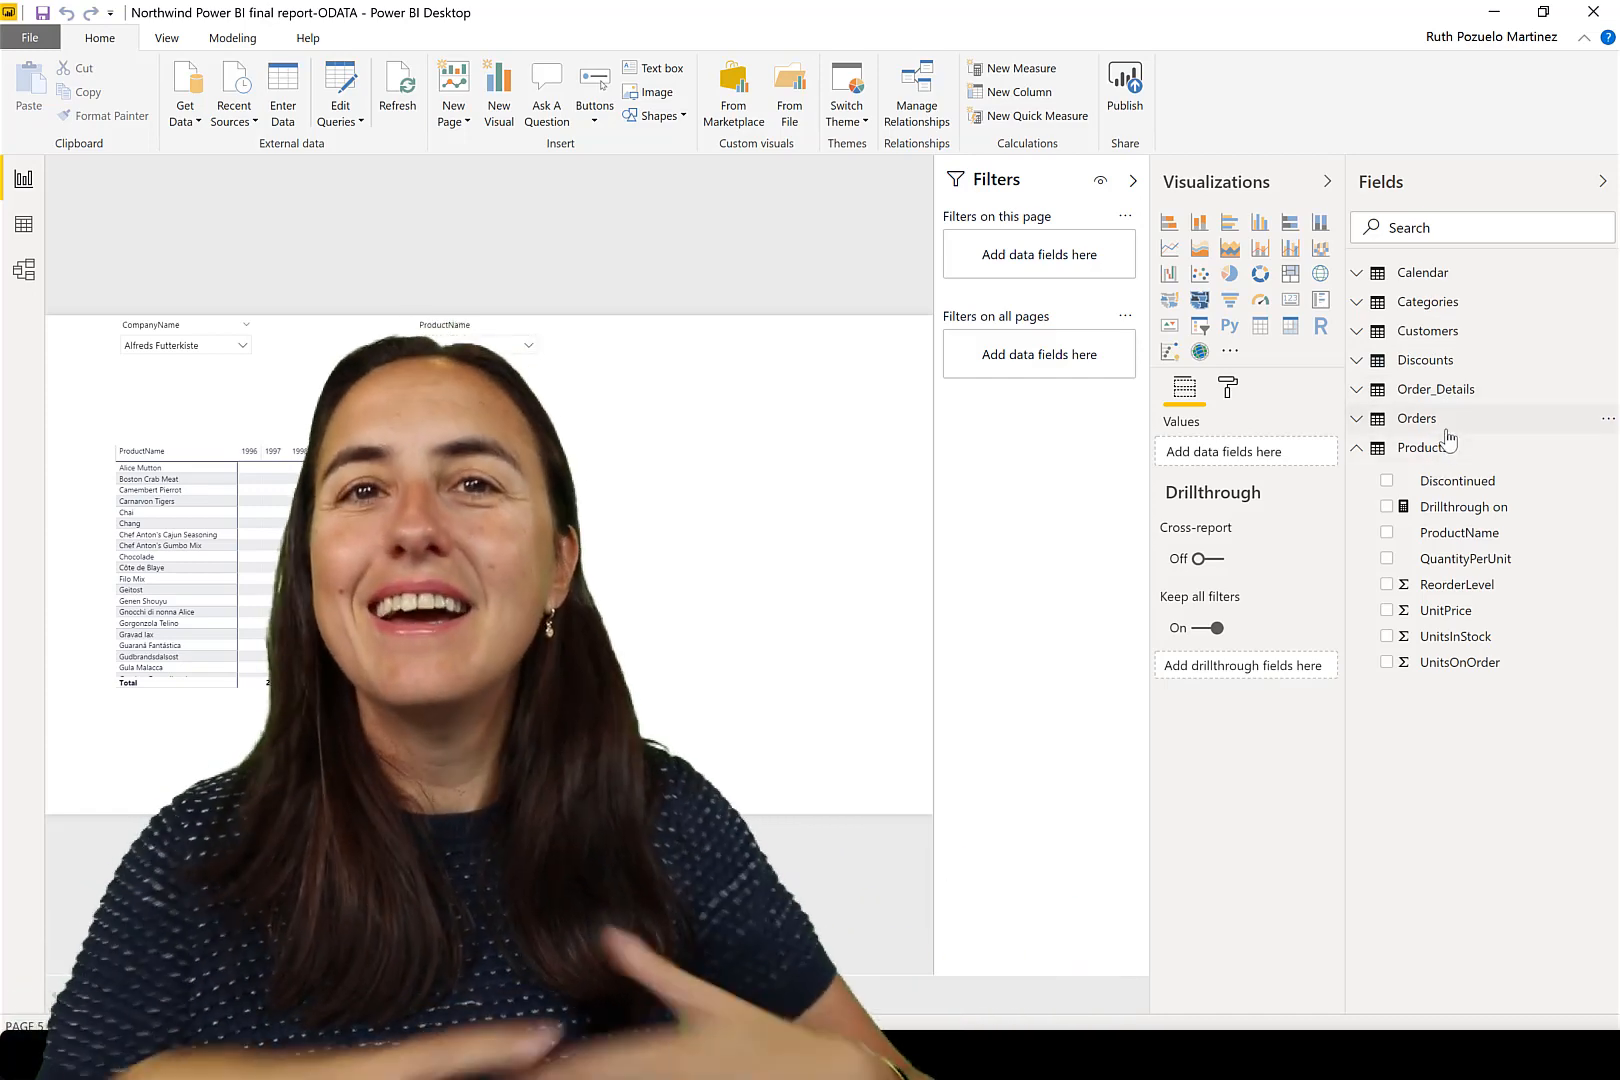
pyautogui.moveTo(1416, 418)
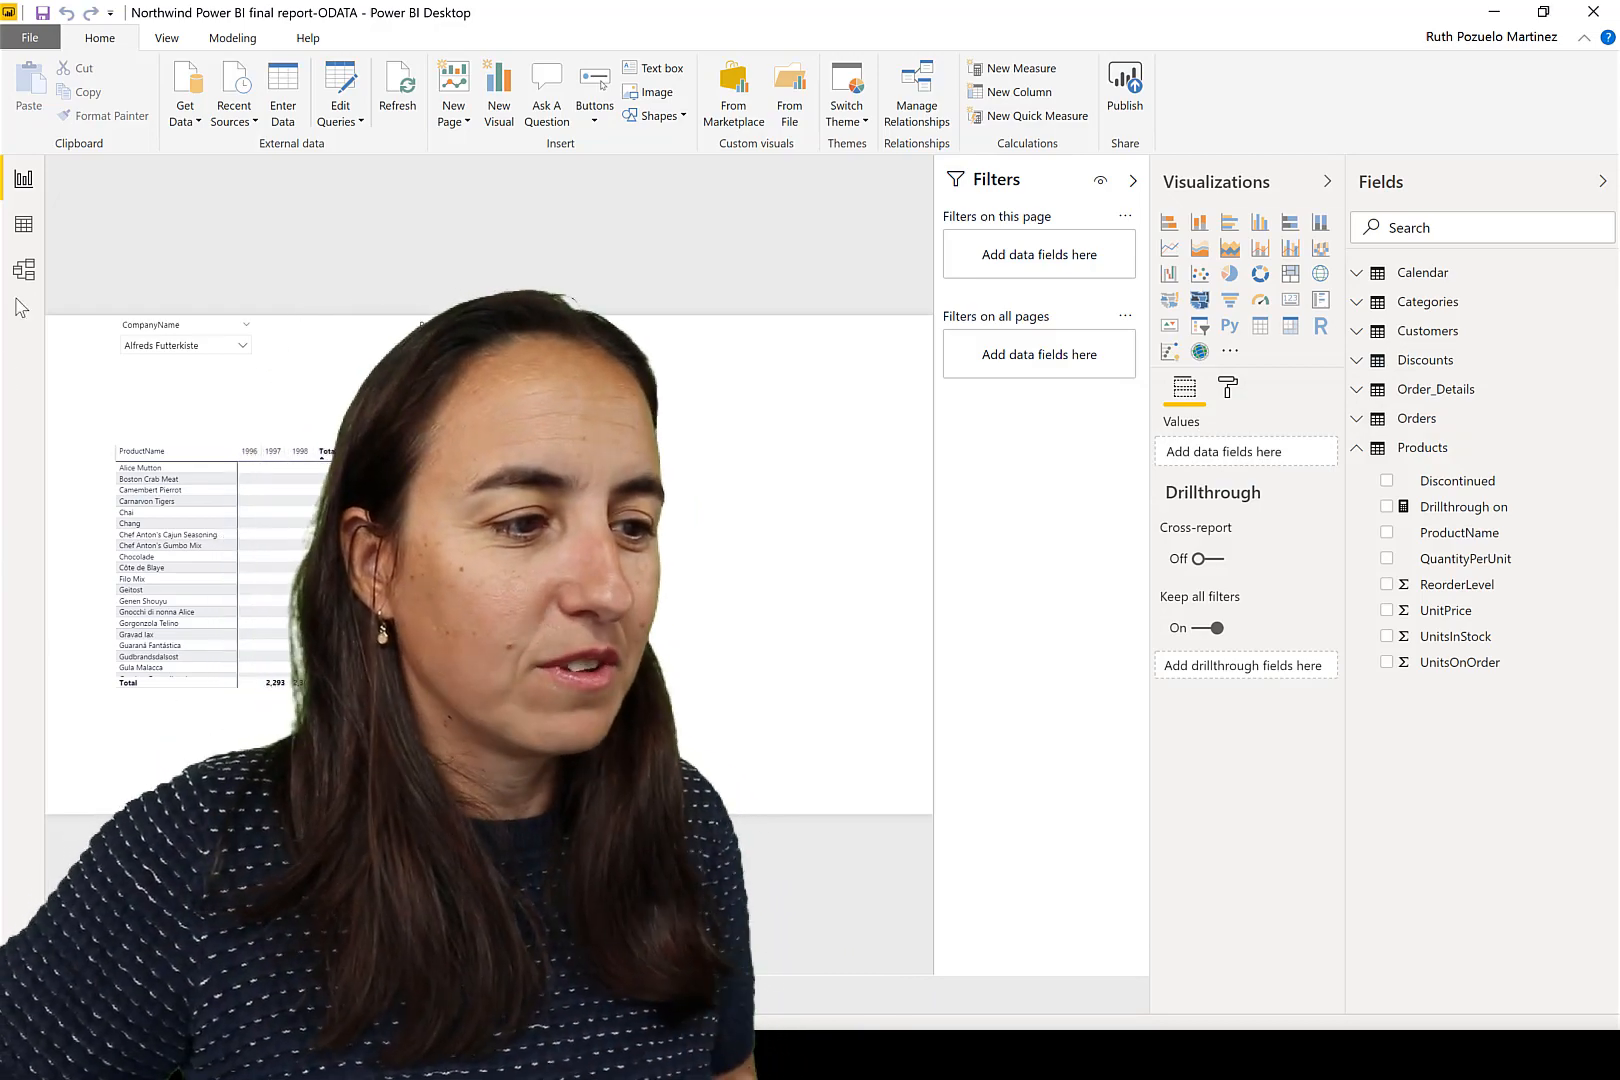
# Return to the star-schema model diagram for fact/lookup annotation.
pyautogui.click(22, 270)
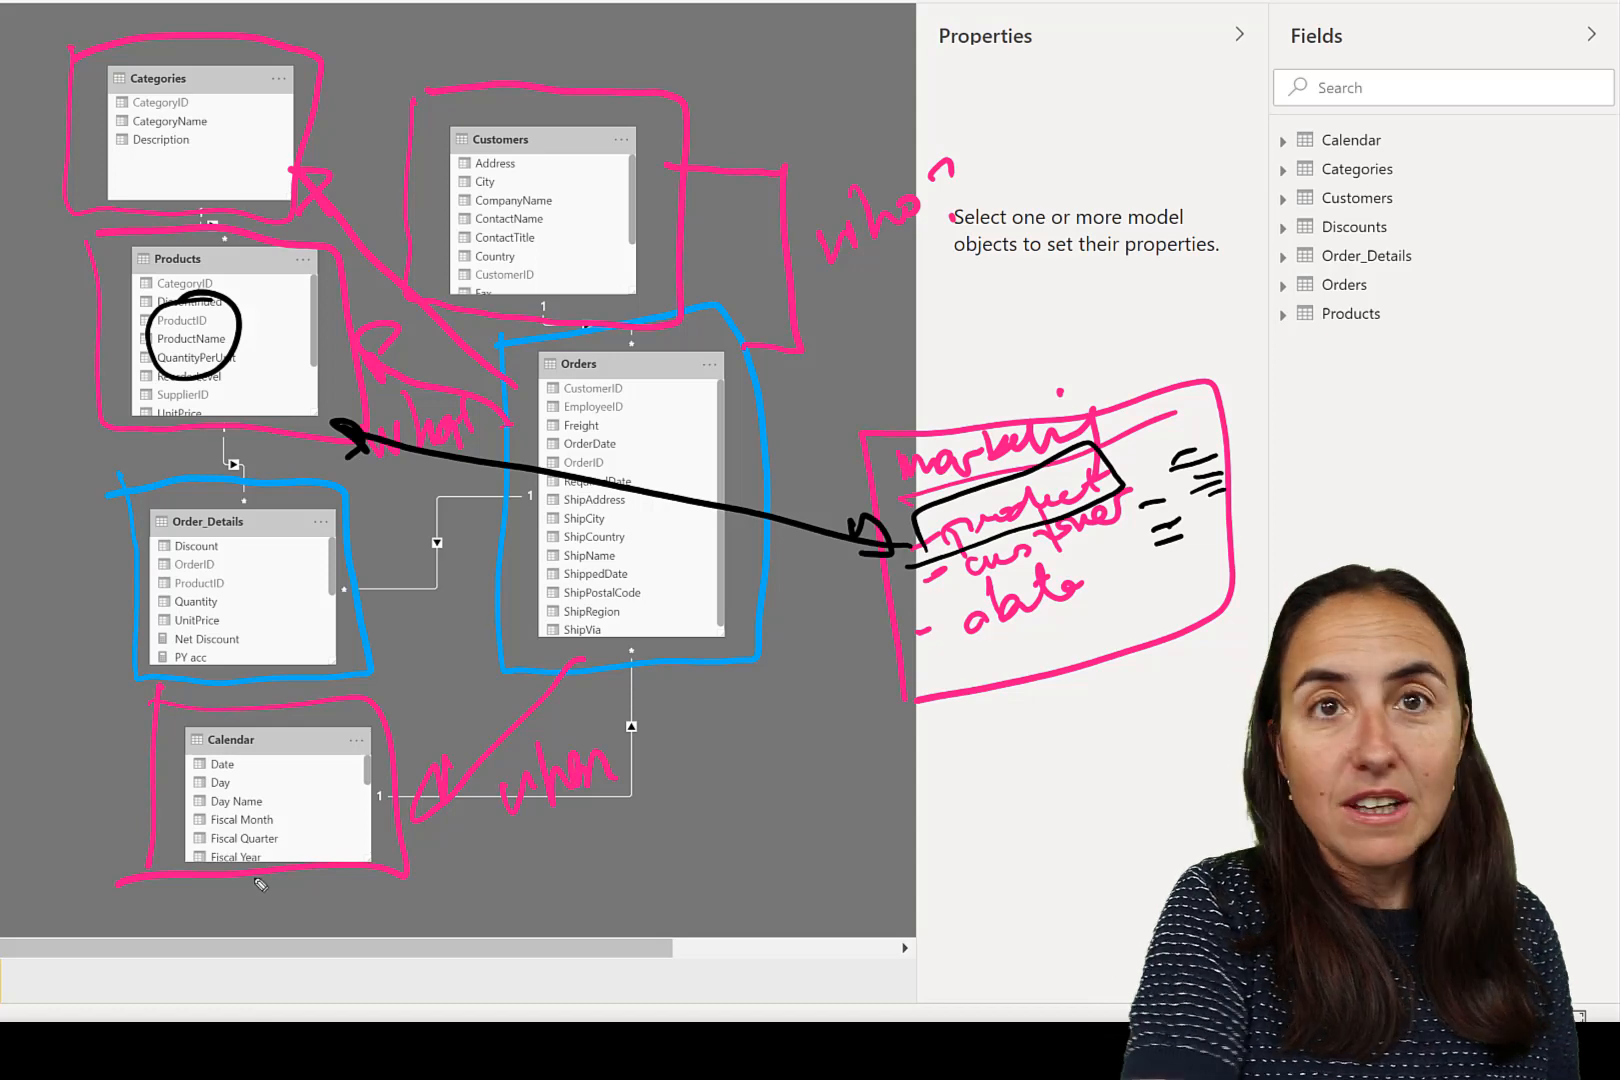
pyautogui.moveTo(782, 406)
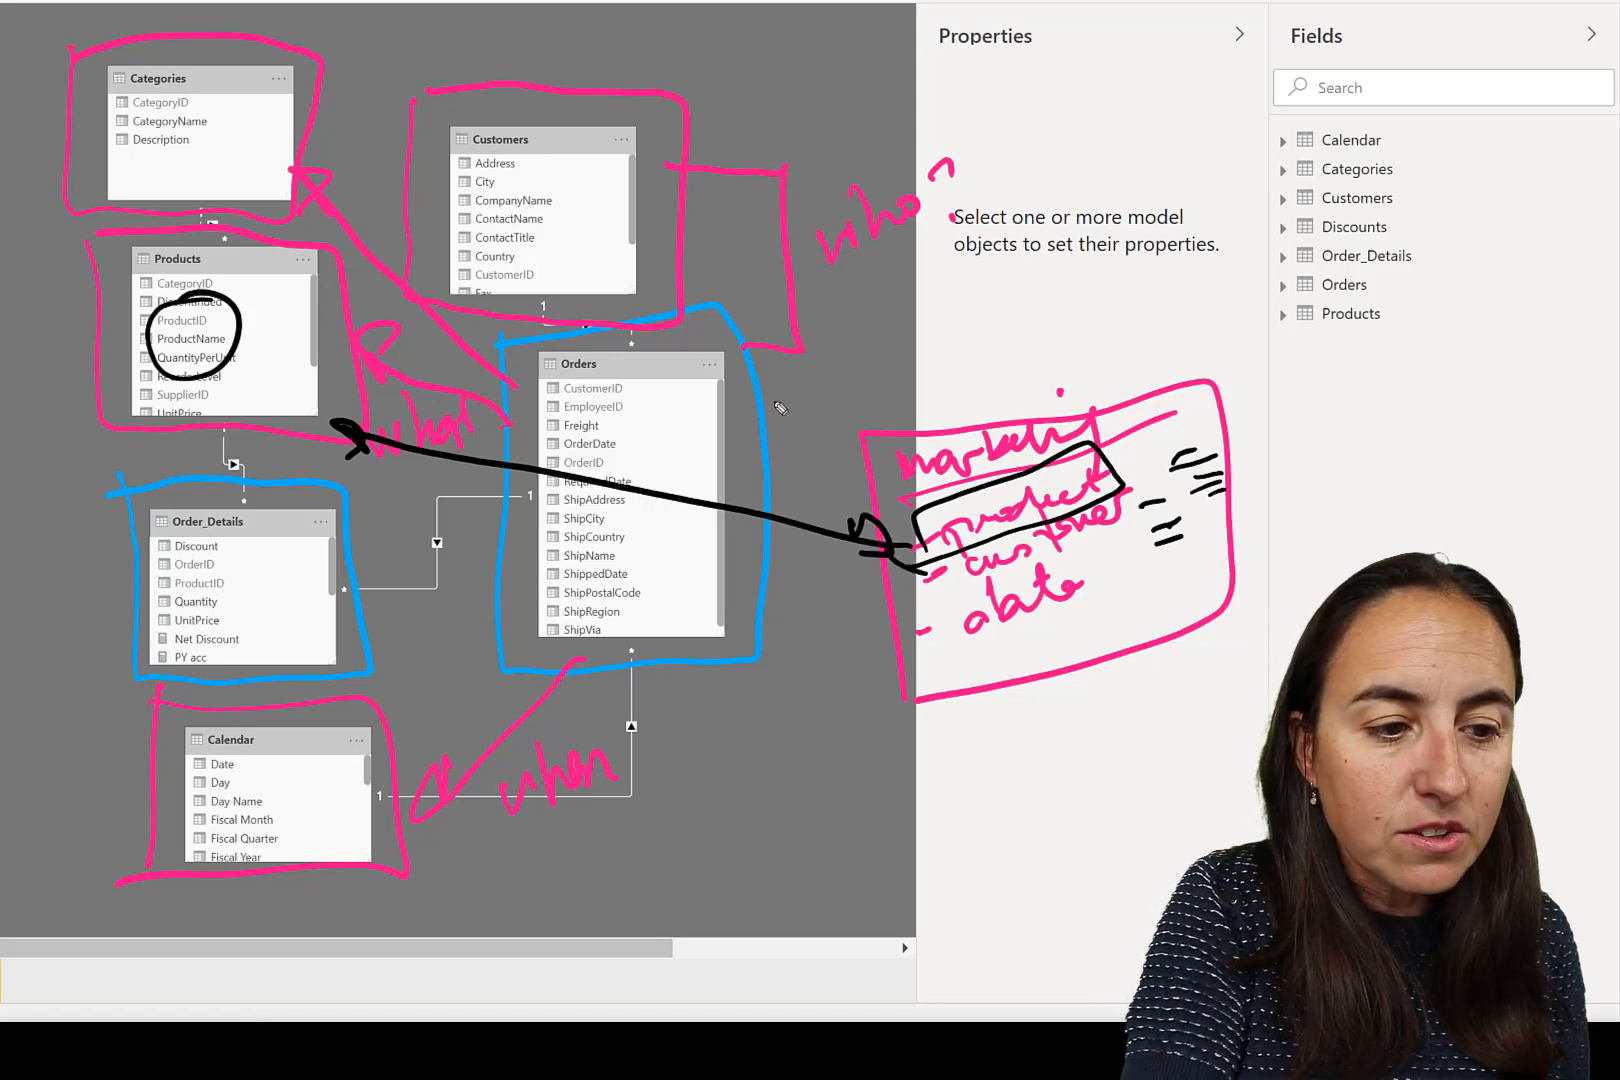